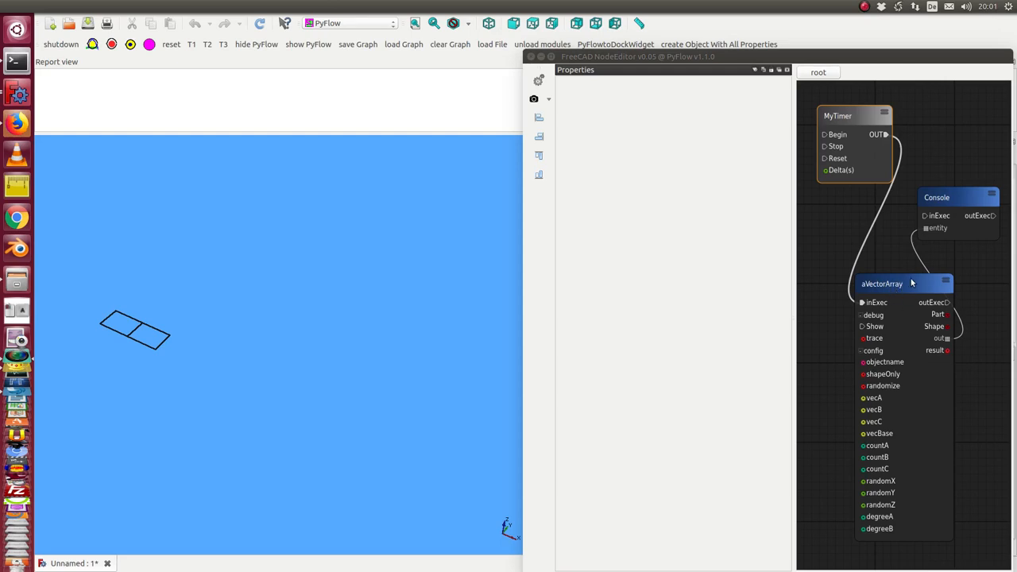
mouse_move(859, 336)
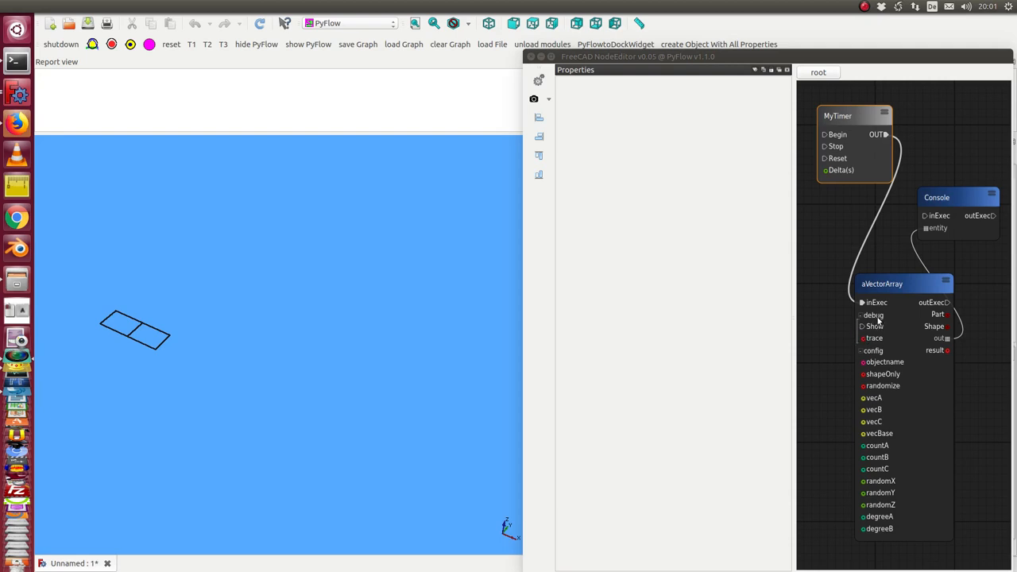
mouse_move(898, 308)
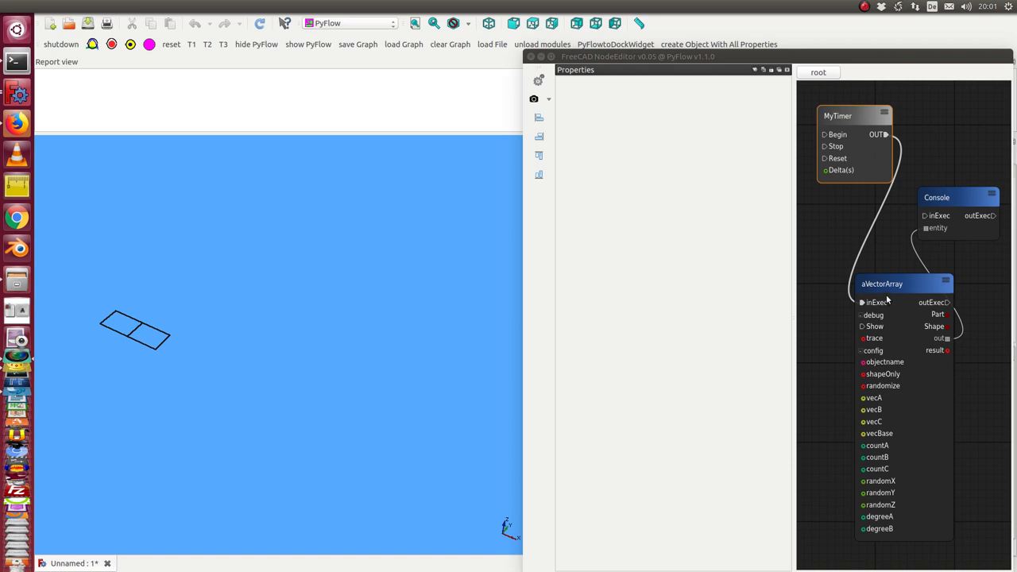
Select the aVectorArray node so its vectors, counts and random inputs show in Properties.
click(882, 284)
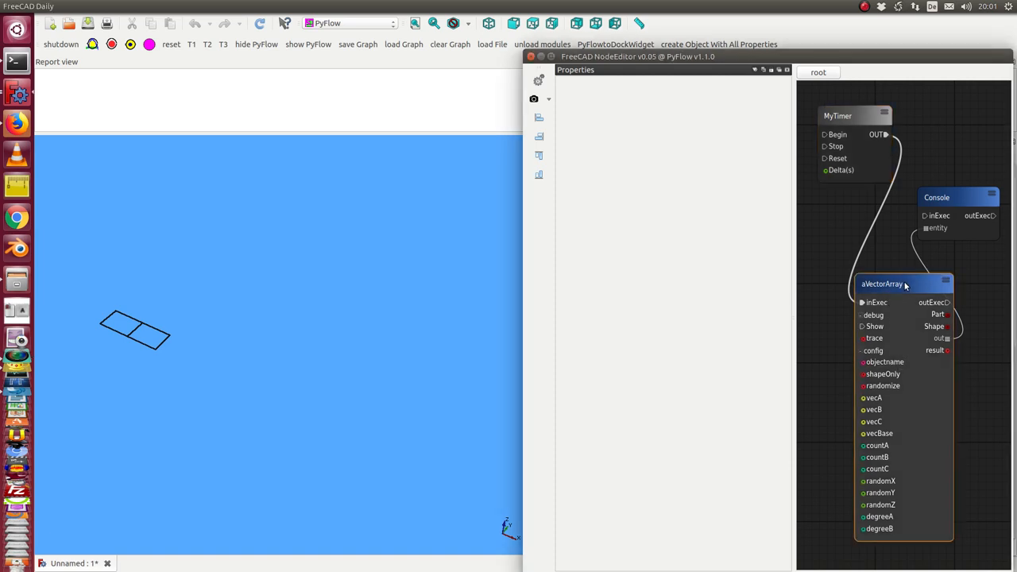
click(882, 284)
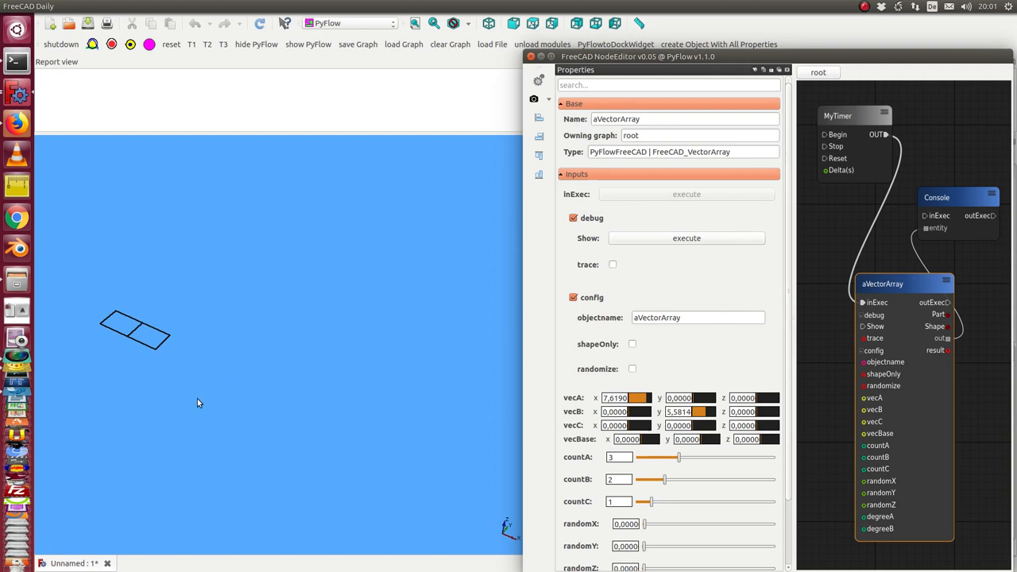
mouse_move(691, 516)
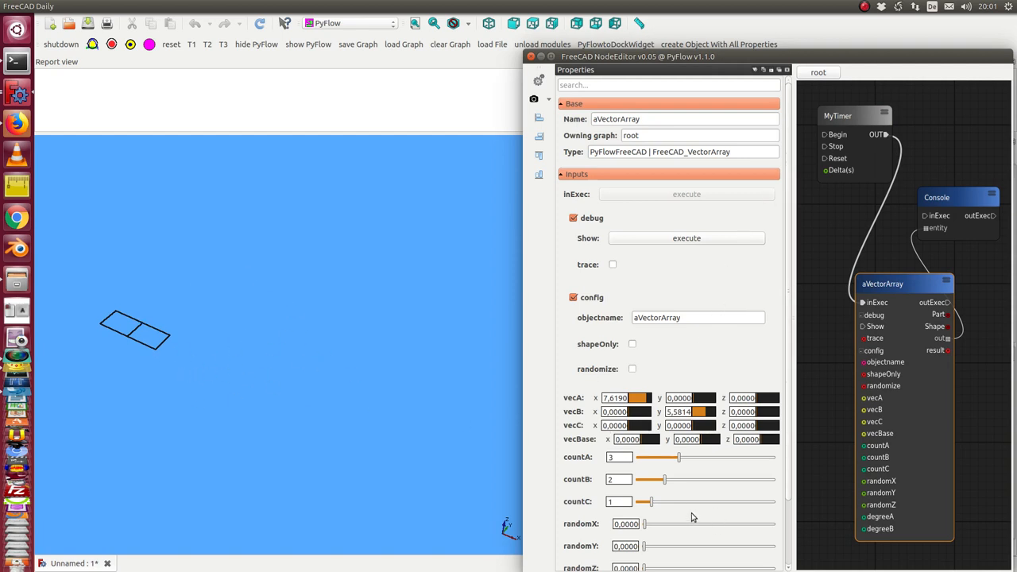
Start MyTimer via its Begin execute so the graph recomputes repeatedly.
click(853, 115)
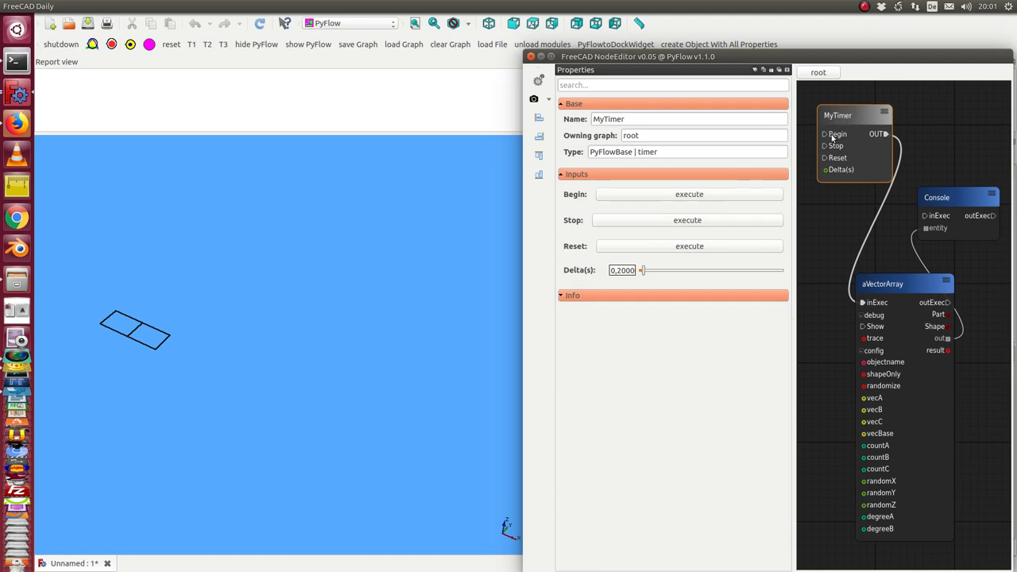
click(688, 194)
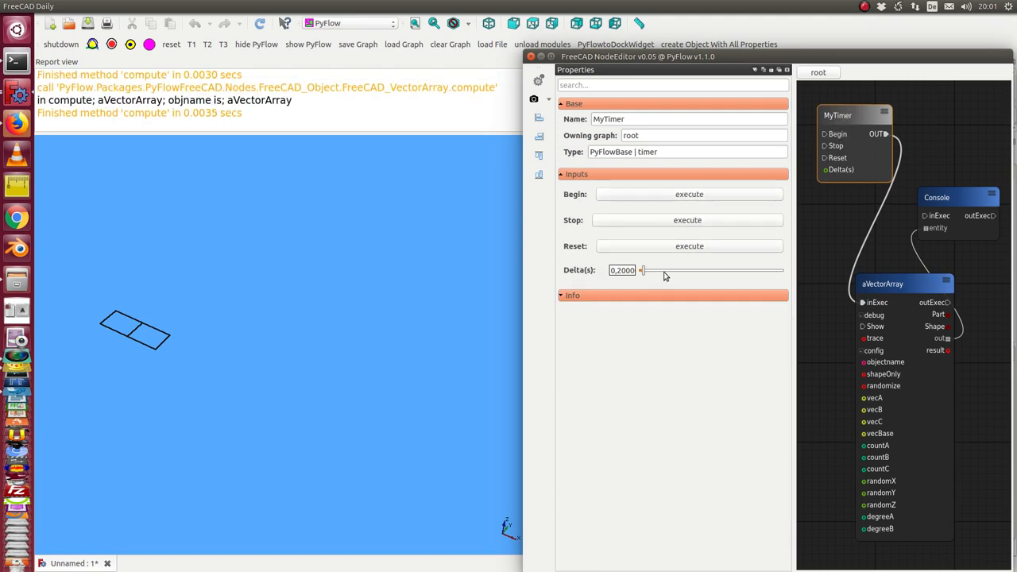
Reselect the aVectorArray node and reveal its degree inputs in Properties.
click(882, 284)
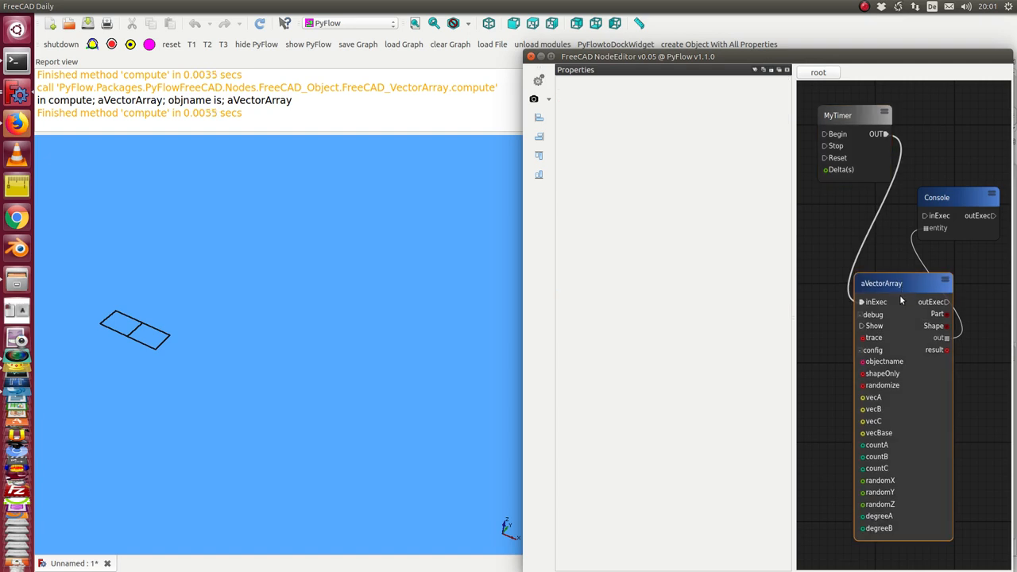
drag(881, 283, 877, 278)
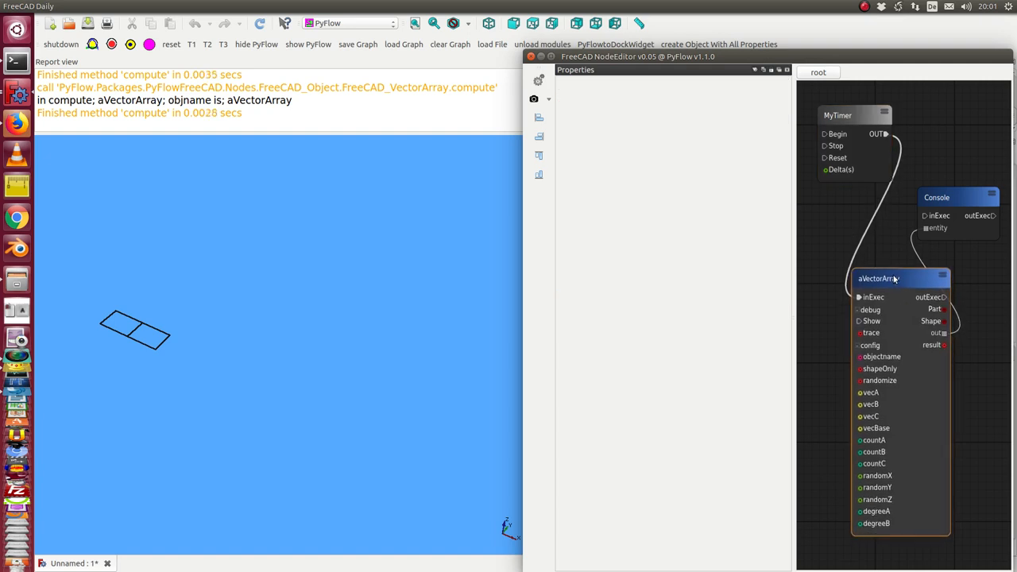
click(878, 278)
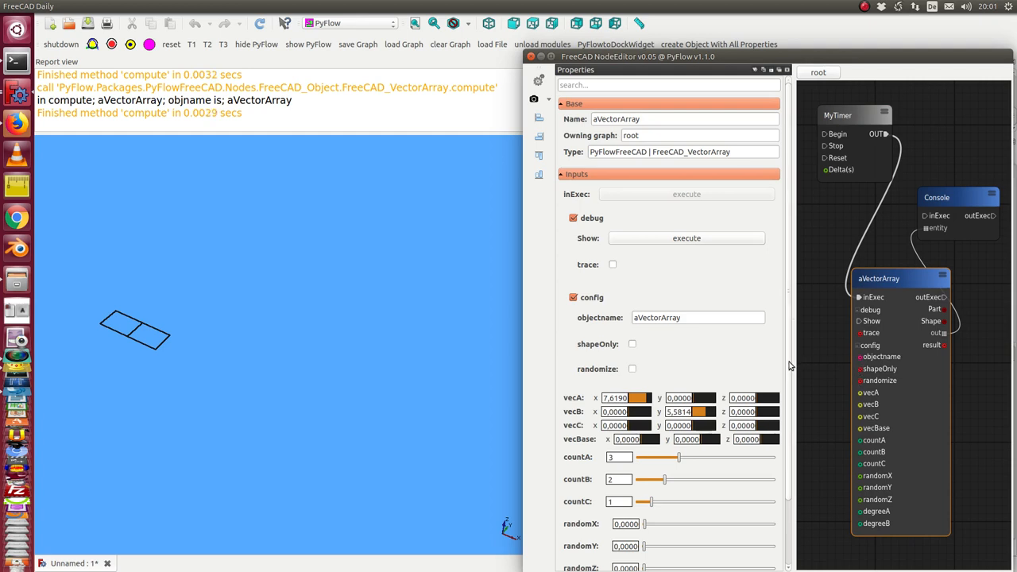
scroll(down, 3)
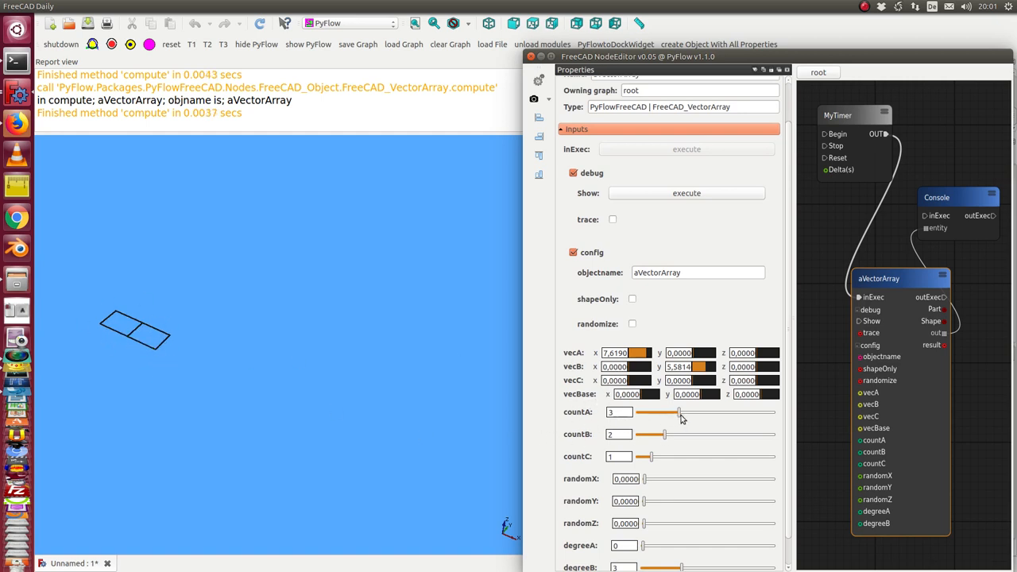
Raise countA to 7 and countB to 8, growing the grid into a large mesh.
drag(679, 411, 733, 411)
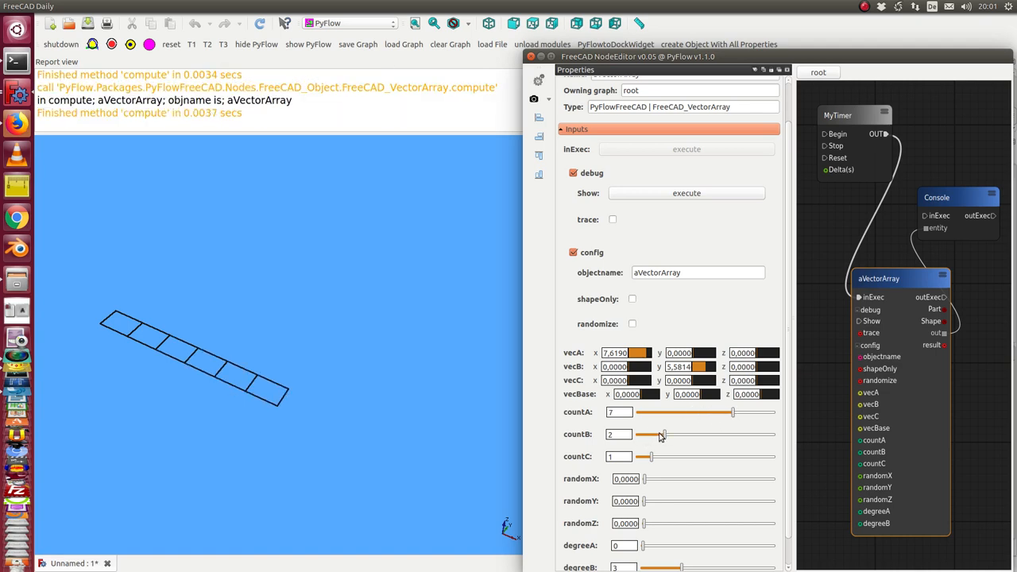
drag(662, 434, 699, 434)
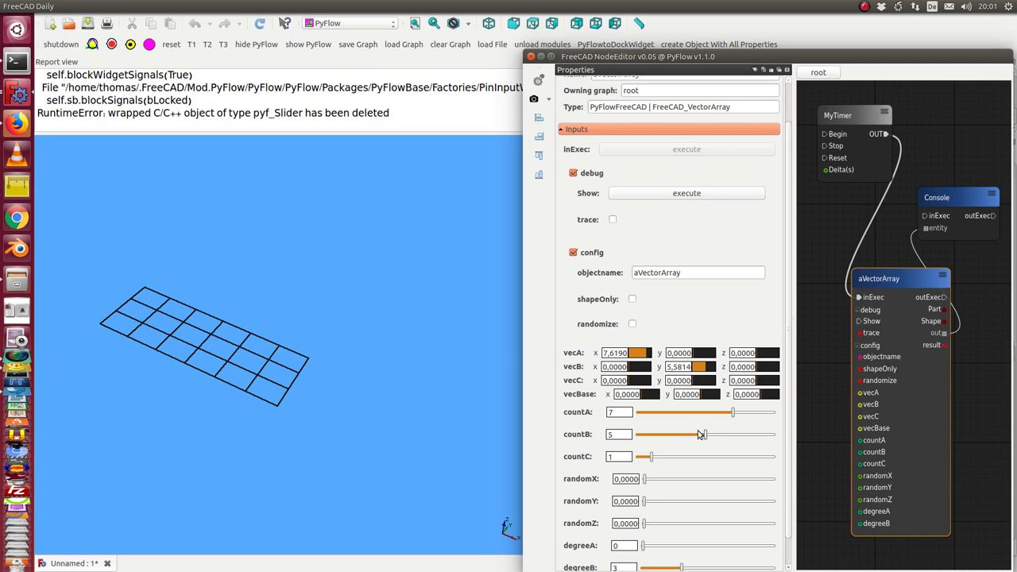
drag(699, 434, 732, 434)
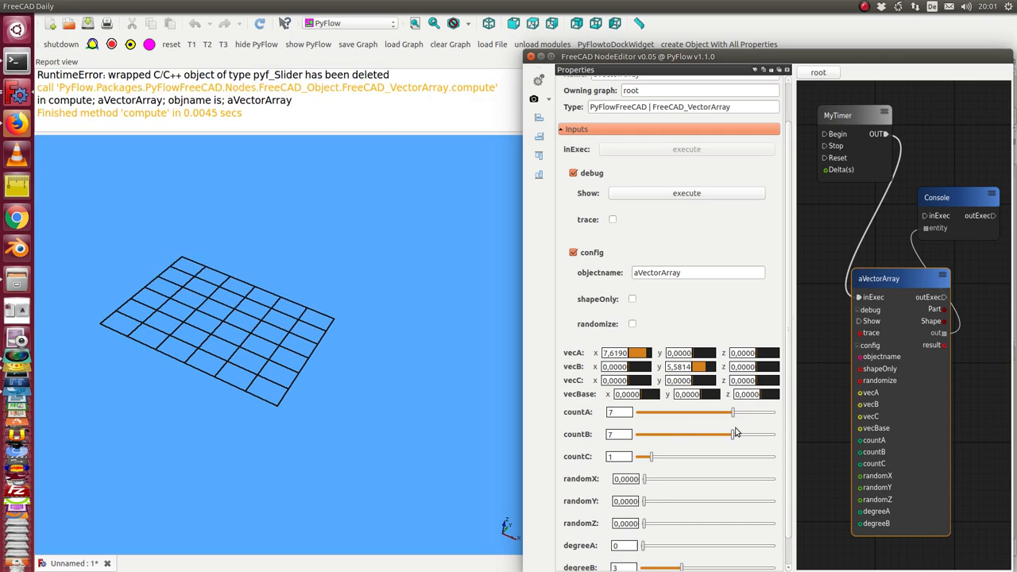
drag(726, 434, 744, 434)
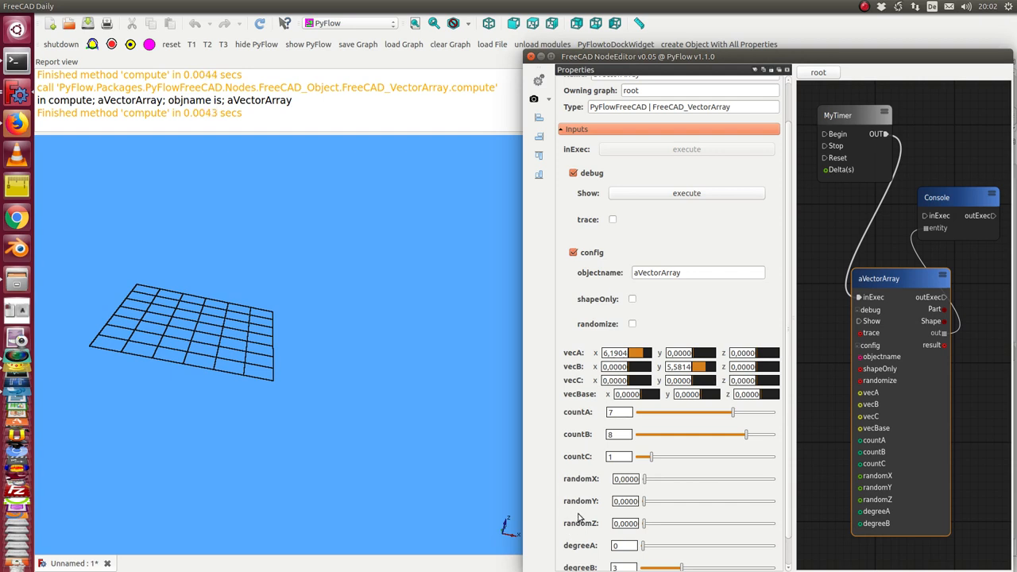
mouse_move(576, 490)
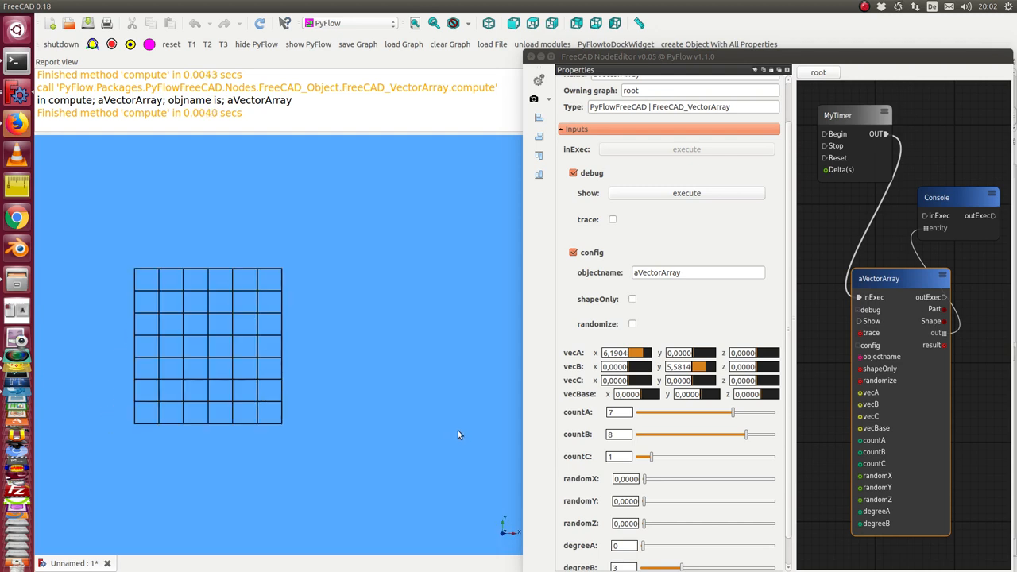
mouse_move(736, 417)
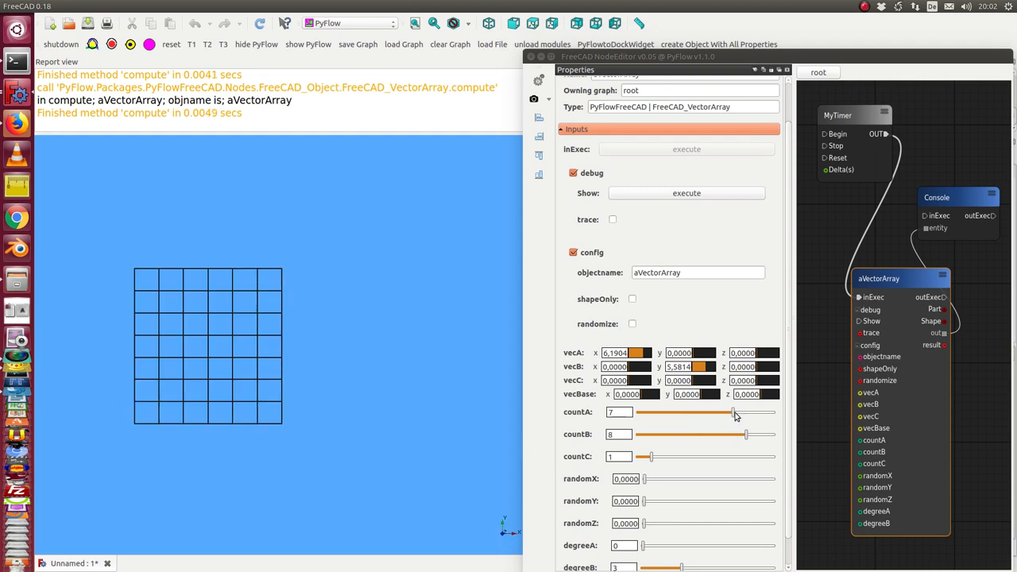
Increase countA to 9 and set randomX to about 2.7.
drag(731, 412, 759, 411)
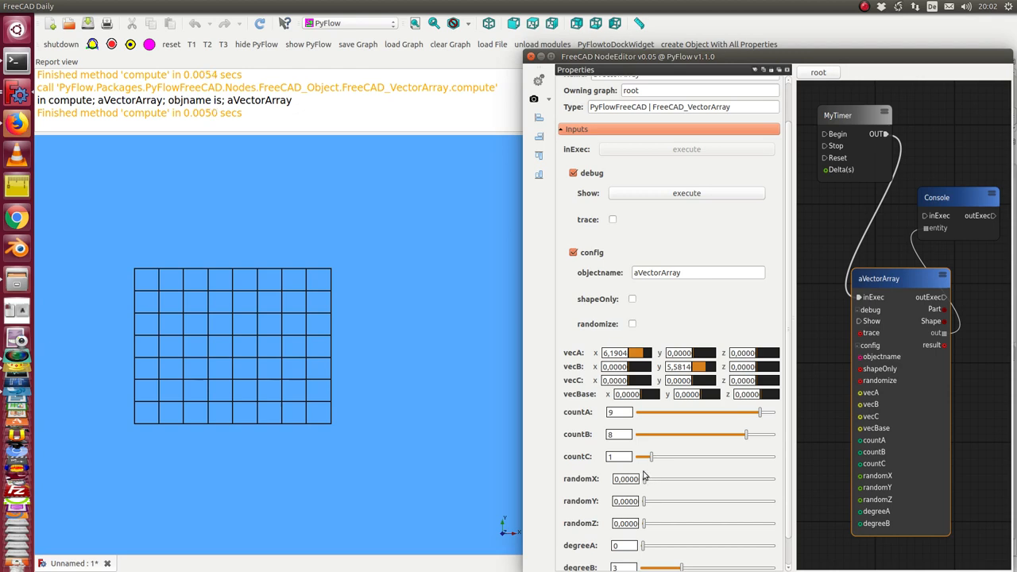
drag(646, 478, 659, 479)
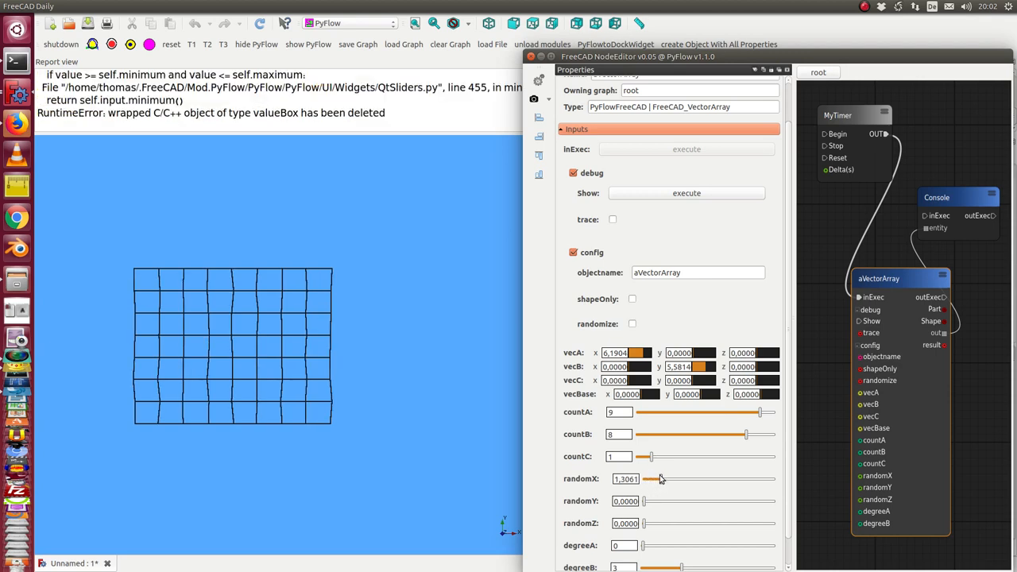
drag(659, 479, 680, 478)
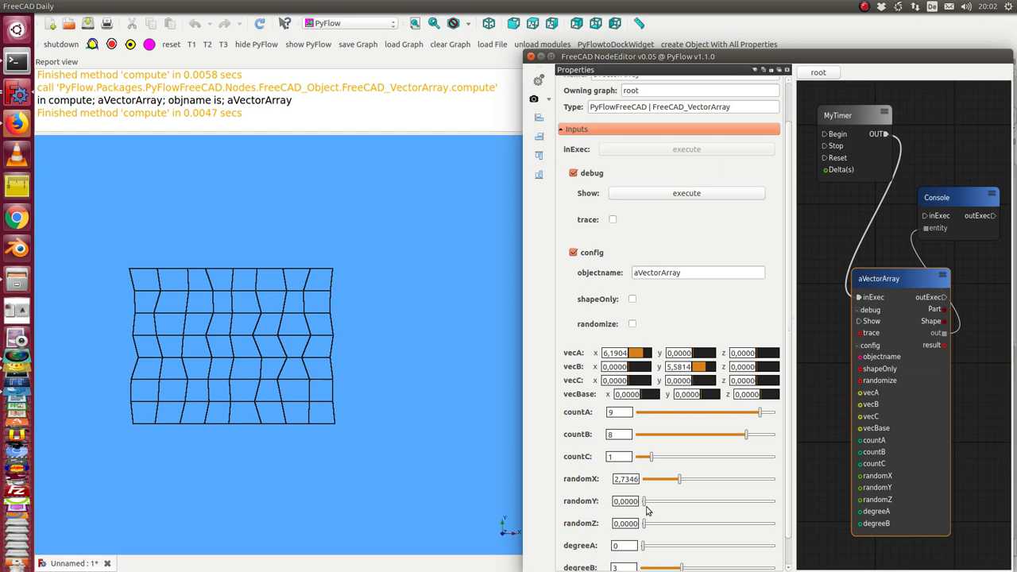
Give randomY and randomZ nonzero values, scrambling the grid into an irregular mesh.
drag(645, 500, 724, 501)
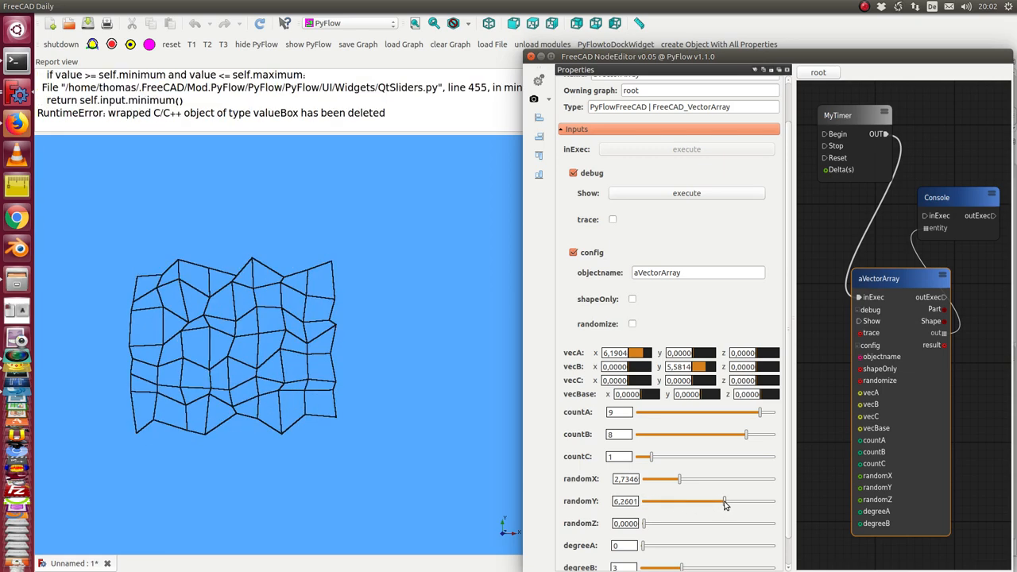
drag(724, 500, 719, 501)
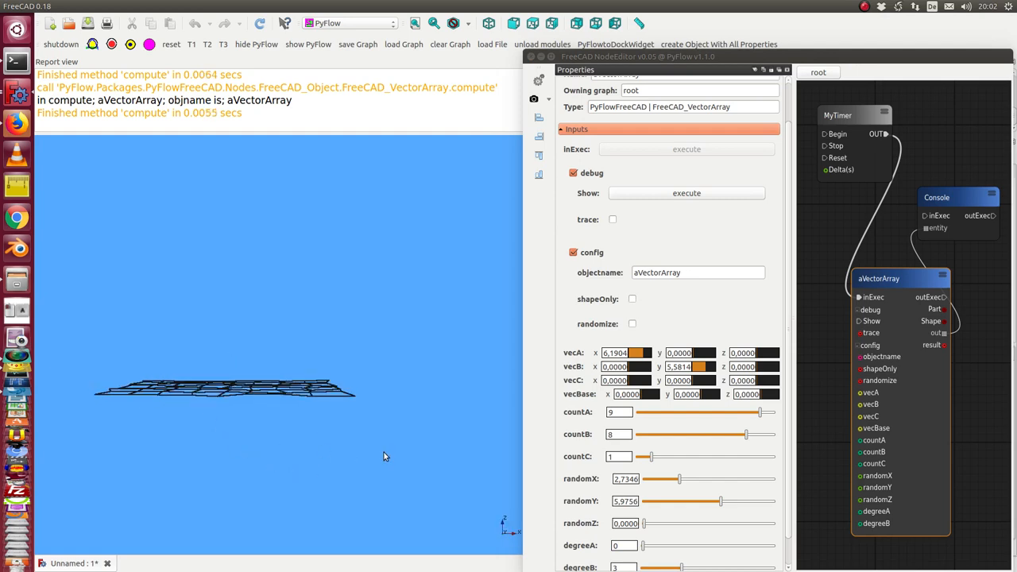
drag(645, 523, 653, 523)
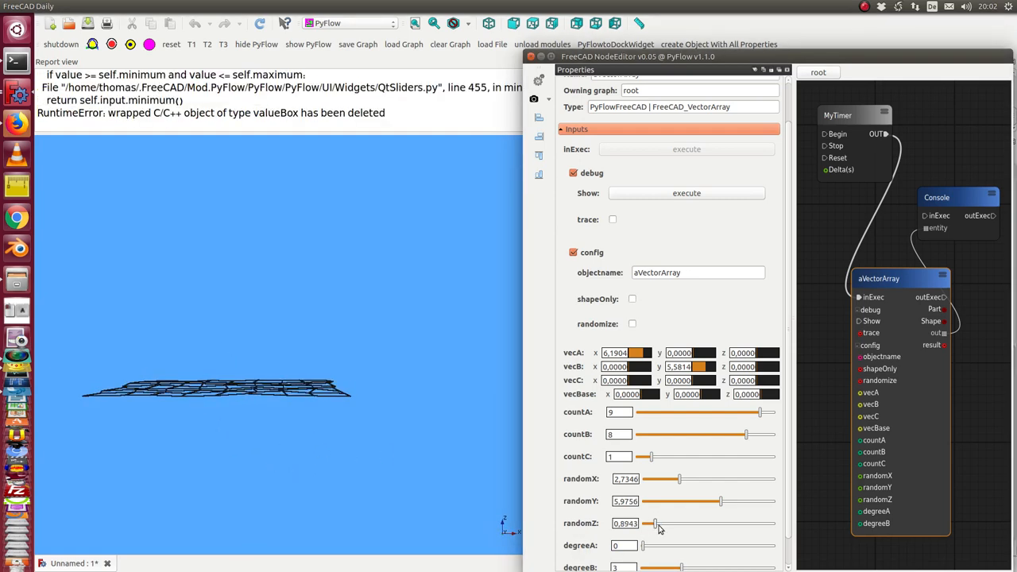
drag(652, 523, 719, 523)
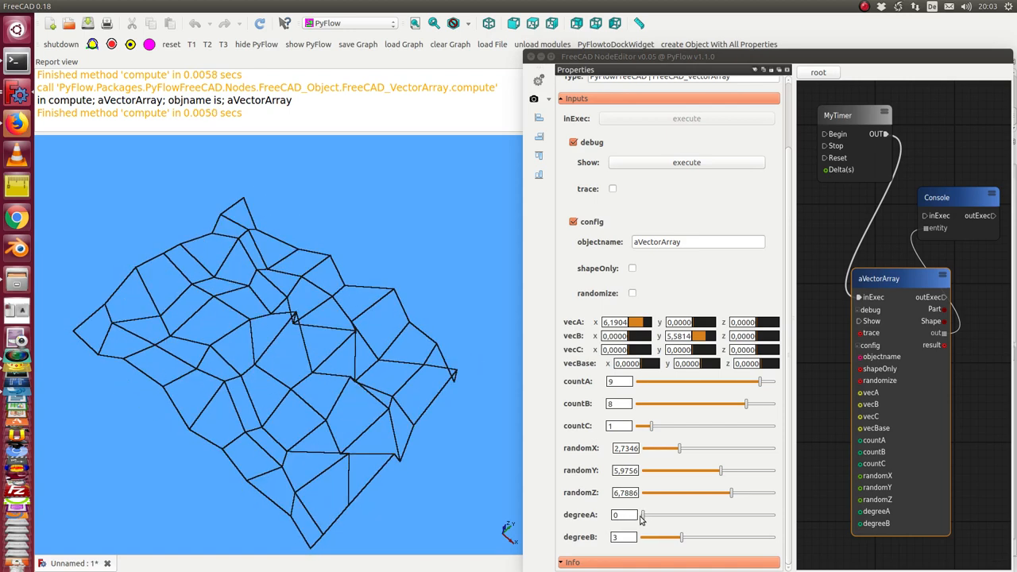
Raise degreeA to 3 for a smooth surface and push randomZ to its maximum of 10.
click(643, 515)
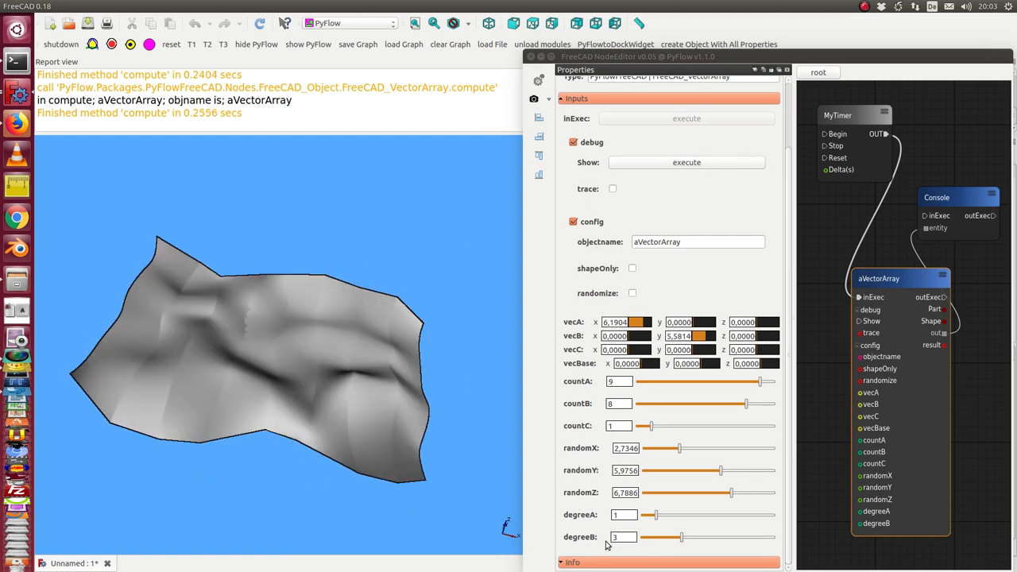
drag(649, 515, 665, 515)
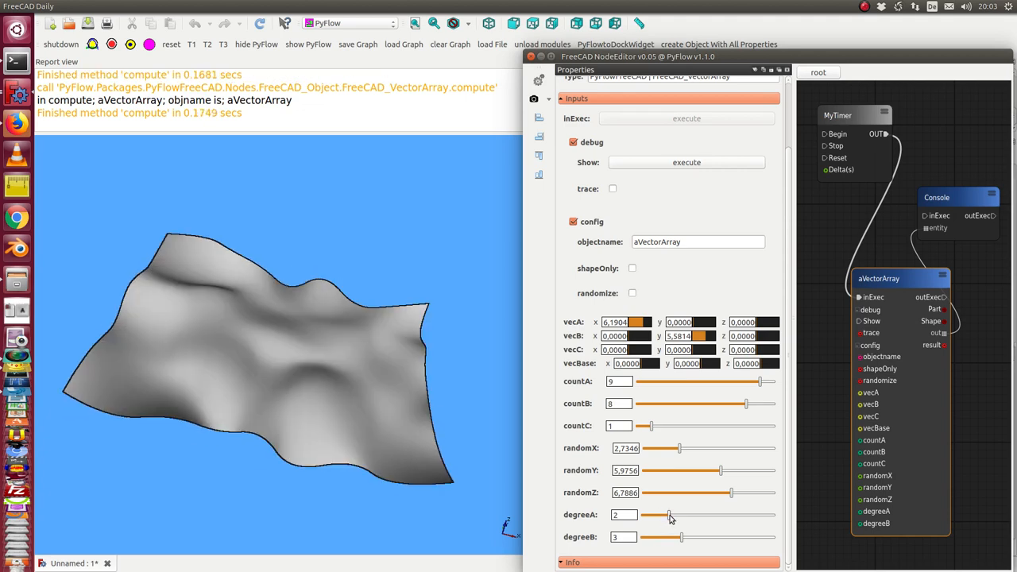
drag(669, 515, 681, 515)
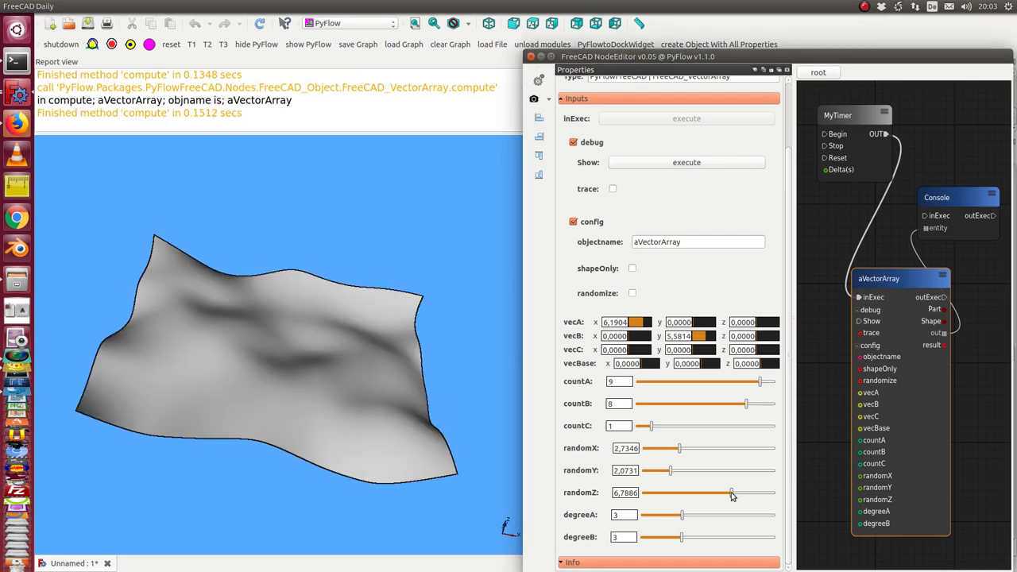
drag(731, 492, 775, 493)
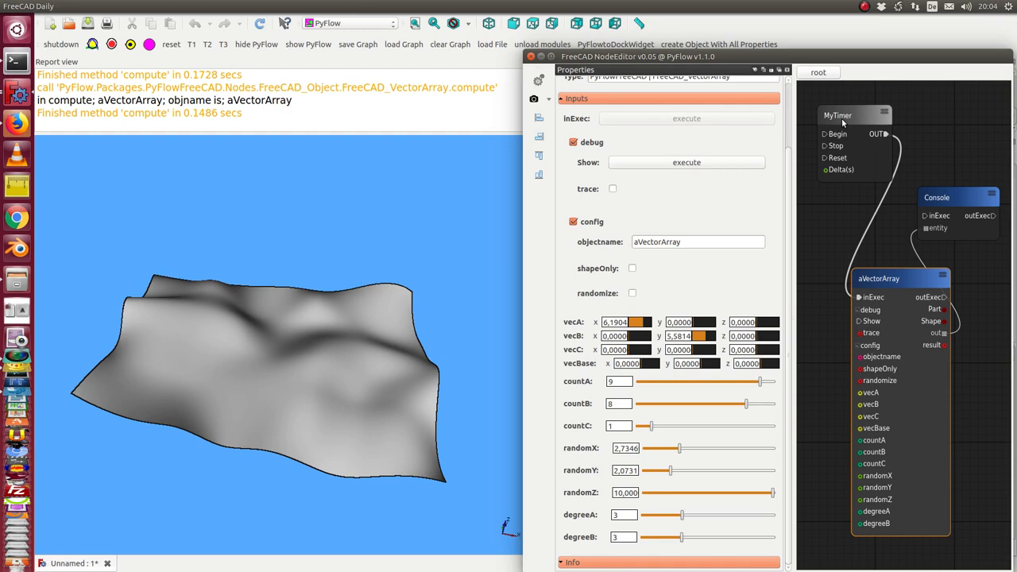
Execute the Console node's inExec to print the point arrays in the Report view.
click(838, 115)
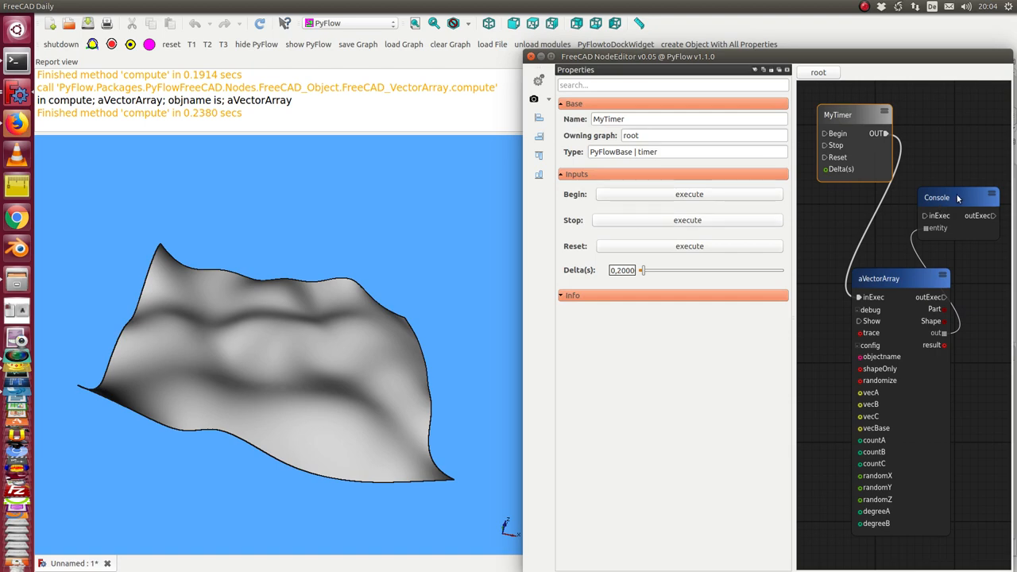
click(936, 197)
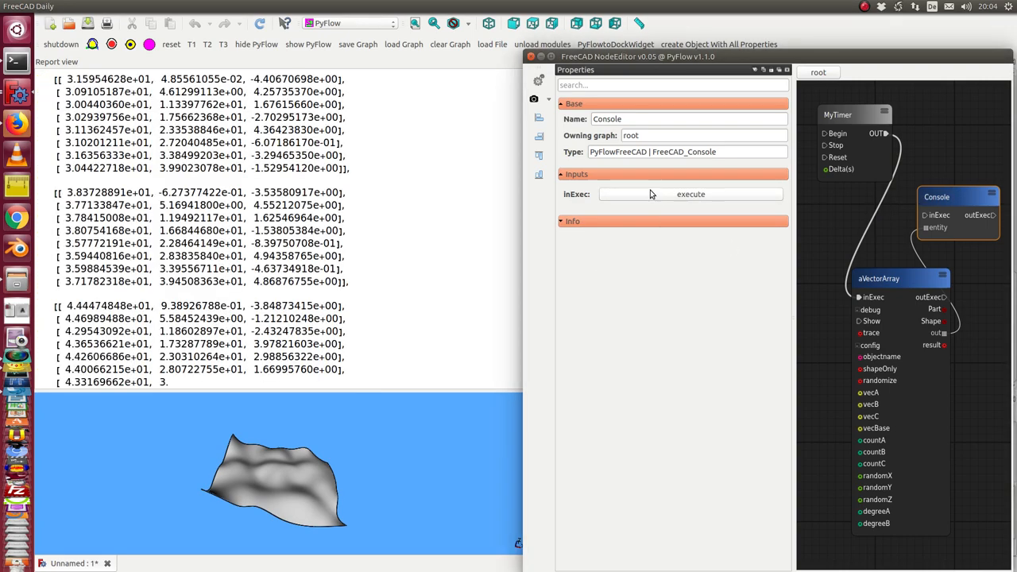
click(690, 194)
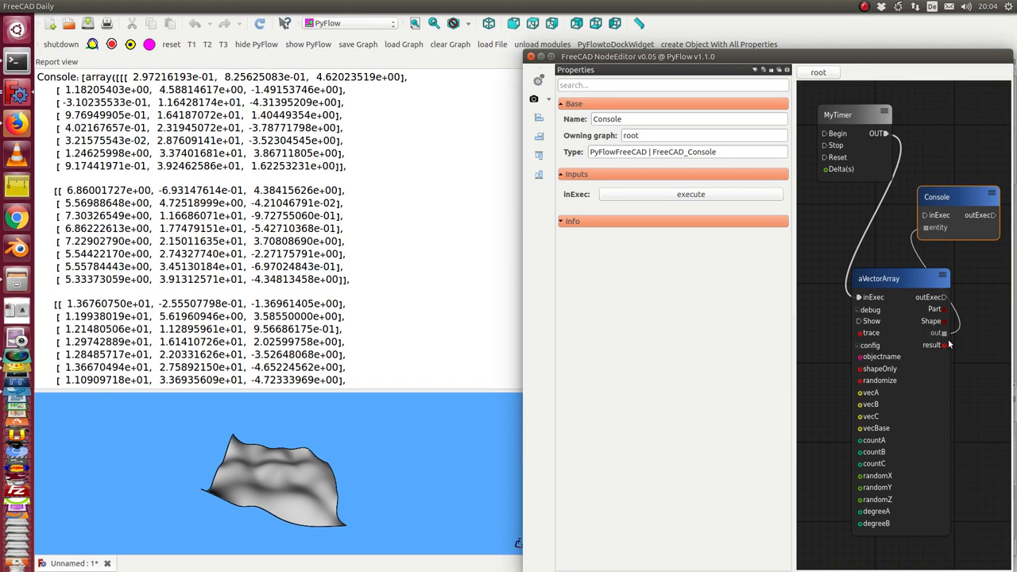
mouse_move(946, 341)
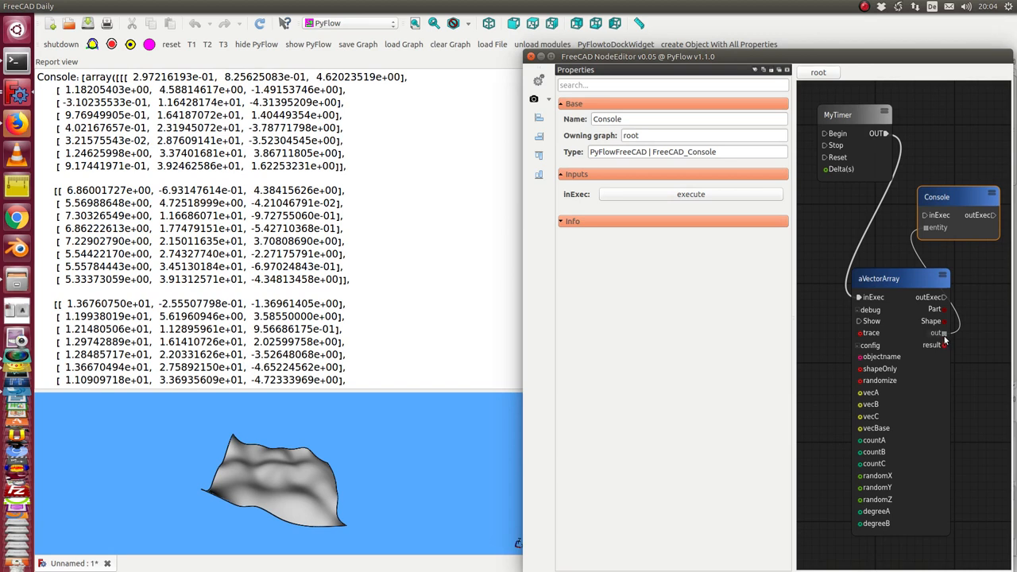
mouse_move(944, 335)
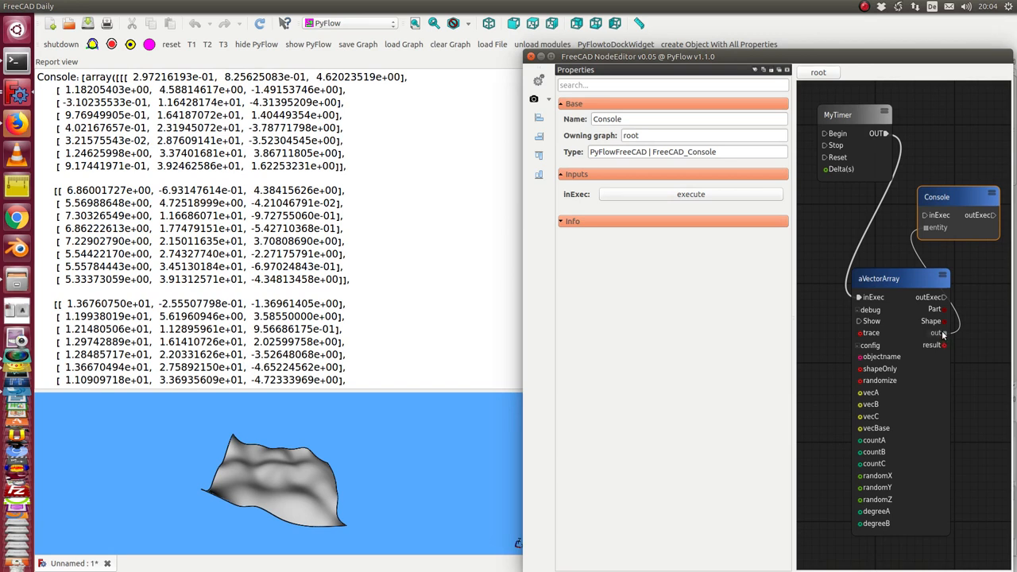